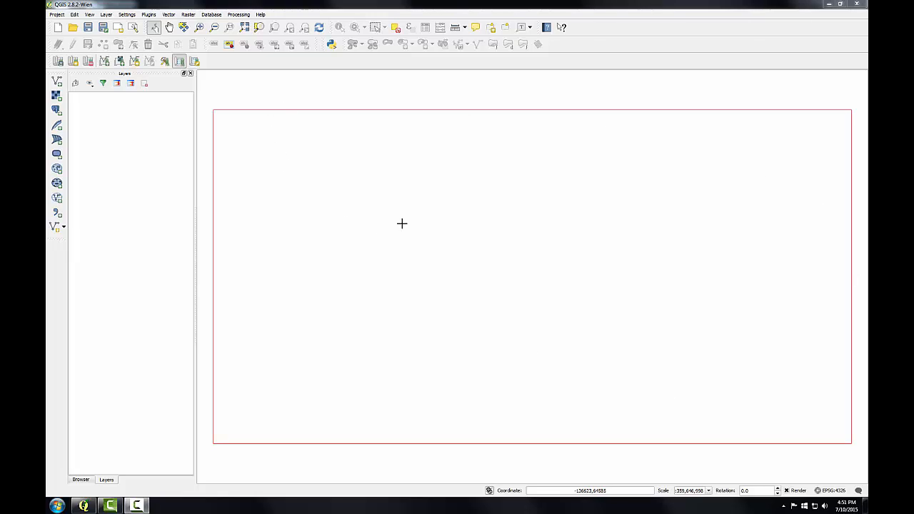
mouse_move(446, 226)
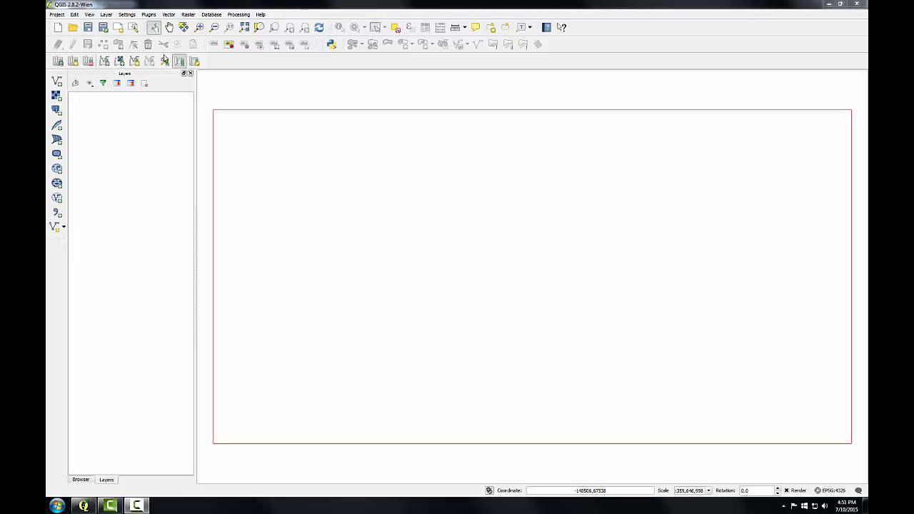
Browse the GRASS data to user2 > raster and select subset1 through subset4.
left_click(649, 407)
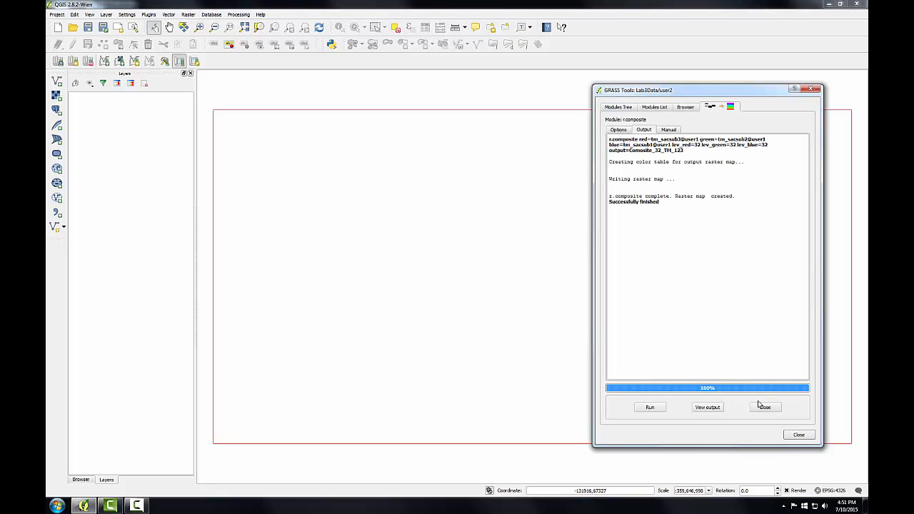
left_click(686, 106)
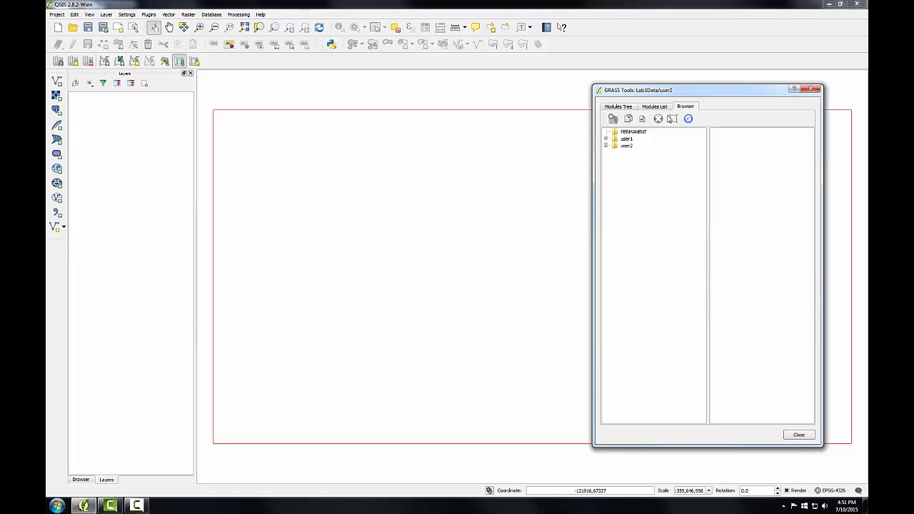
left_click(606, 145)
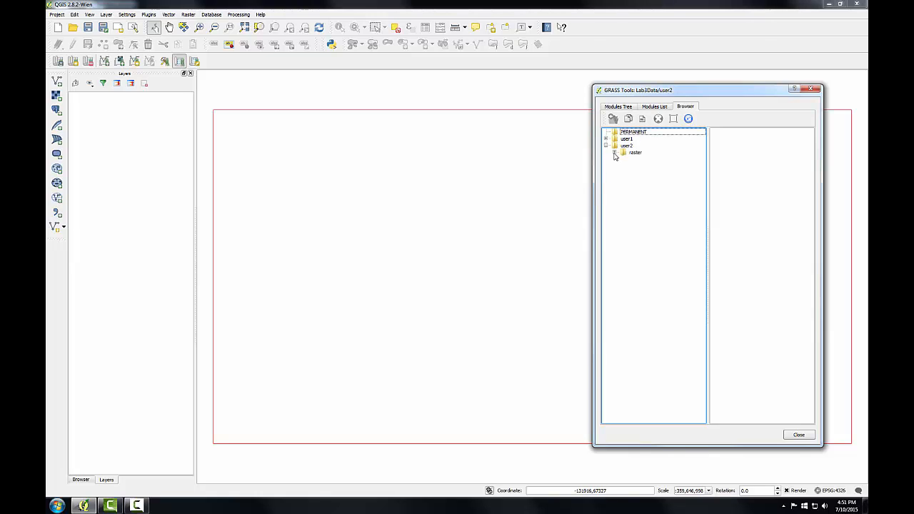
left_click(614, 151)
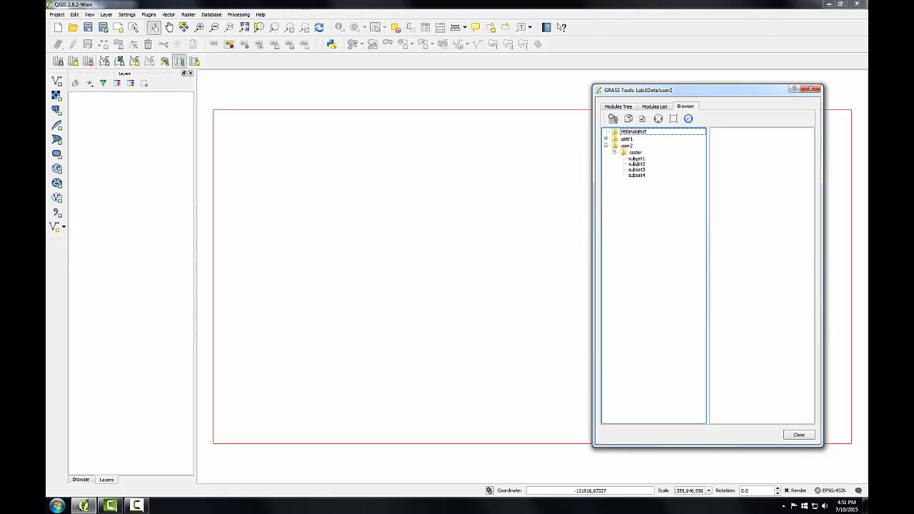
left_click(637, 175)
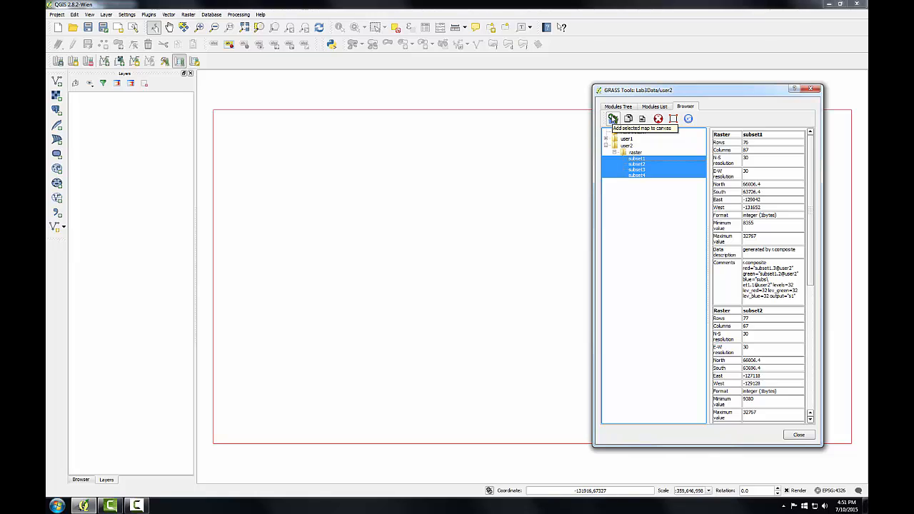
Add the four selected subset rasters to the map canvas and move the tools window aside.
left_click(612, 119)
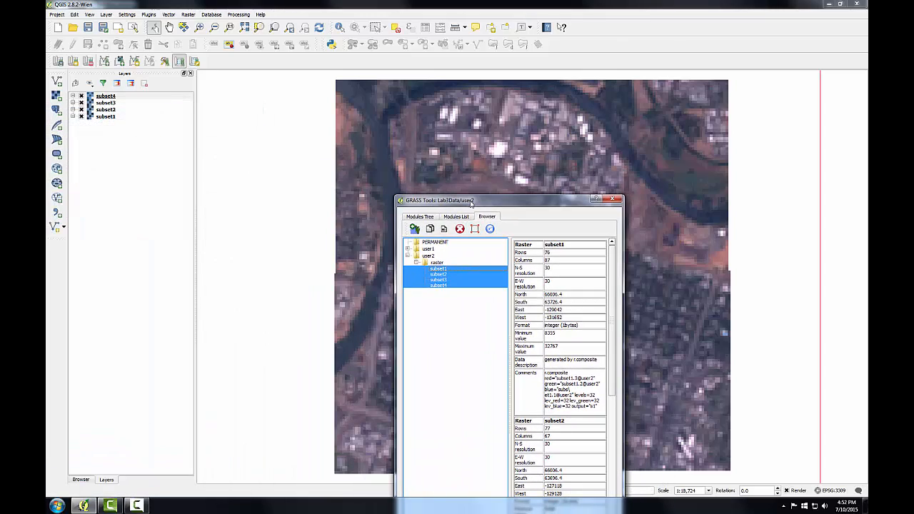
left_click_drag(440, 200, 289, 40)
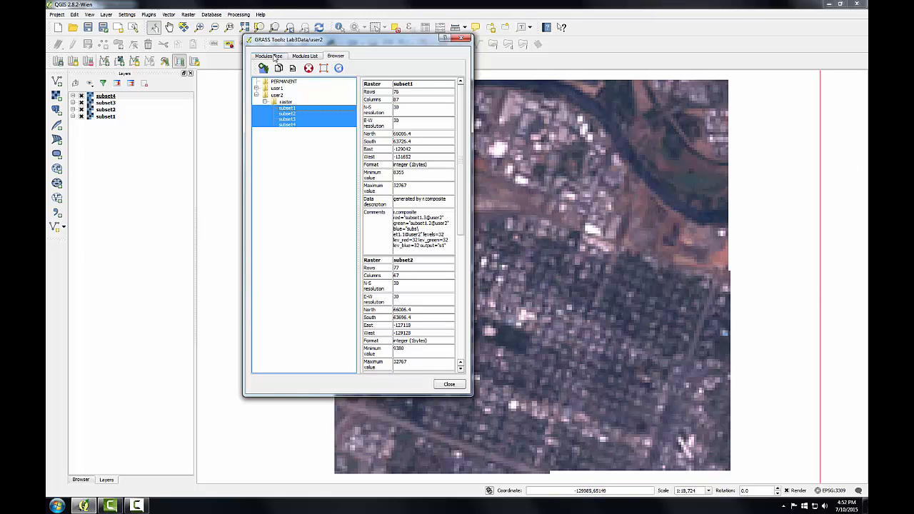
Start g.region multiple raster with subset1,subset2,subset3,subset4 as its input maps.
left_click(269, 56)
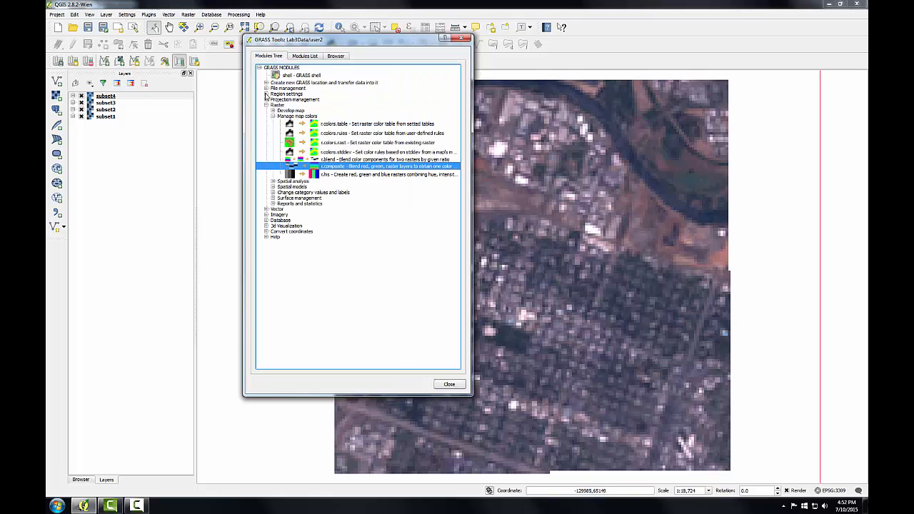
left_click(268, 95)
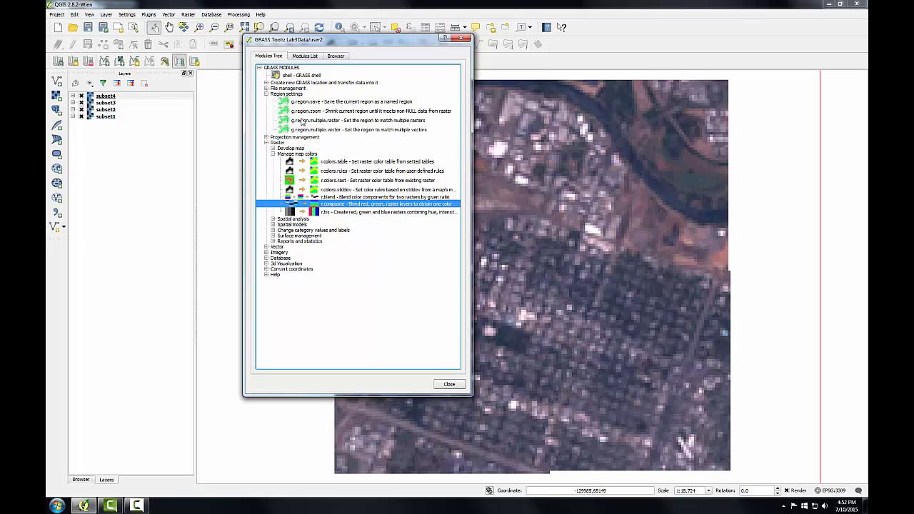
double_click(360, 120)
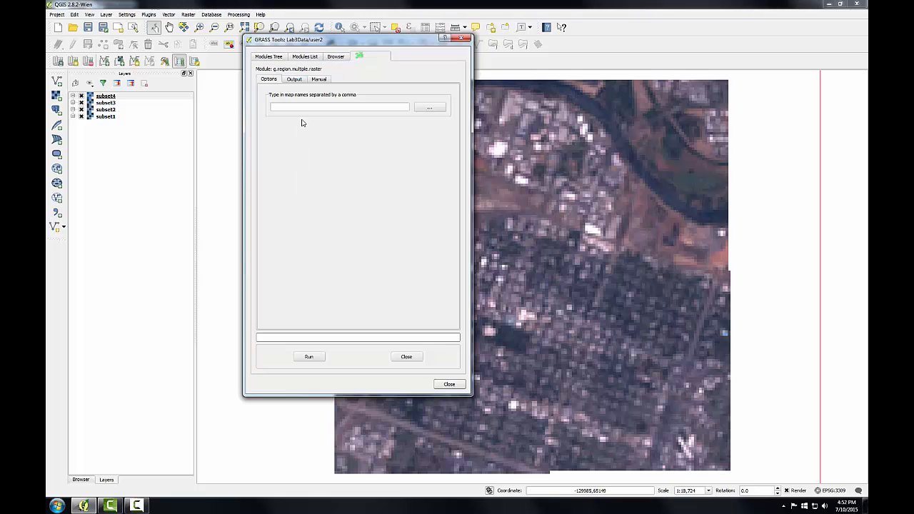
mouse_move(363, 63)
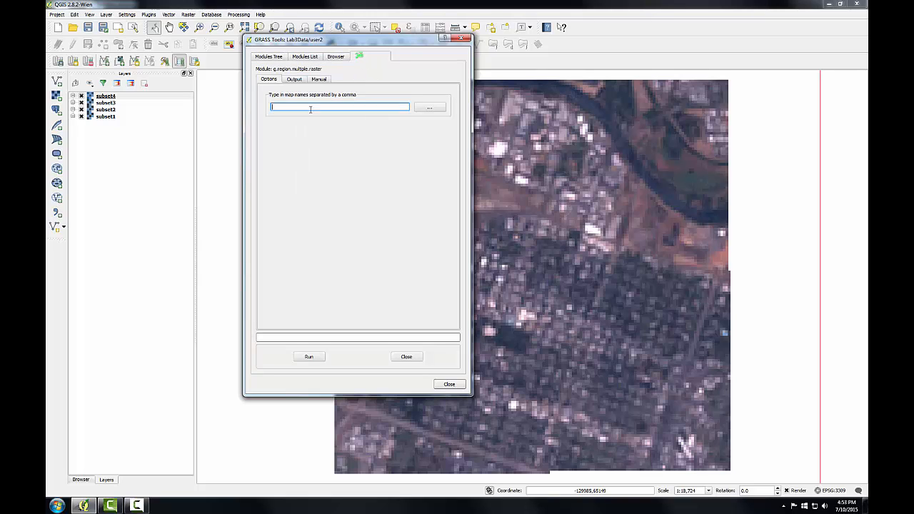
type("subset1,")
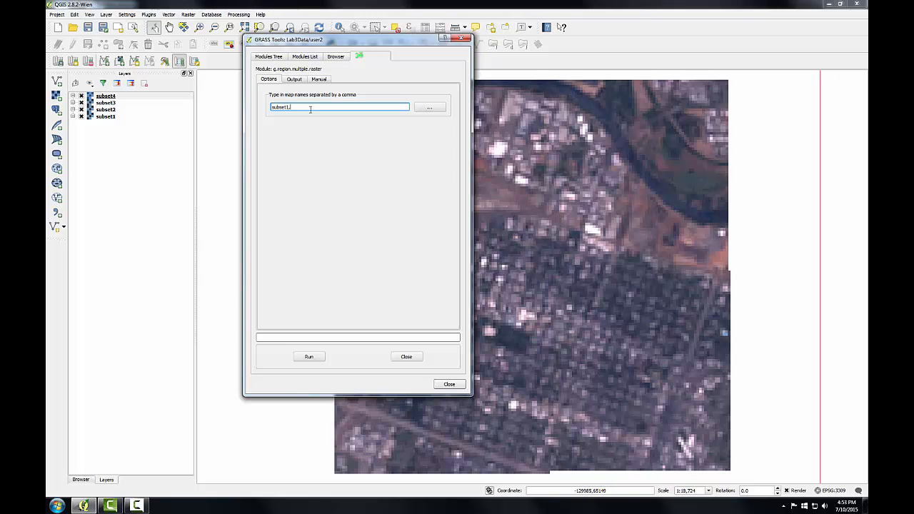
type("subset1")
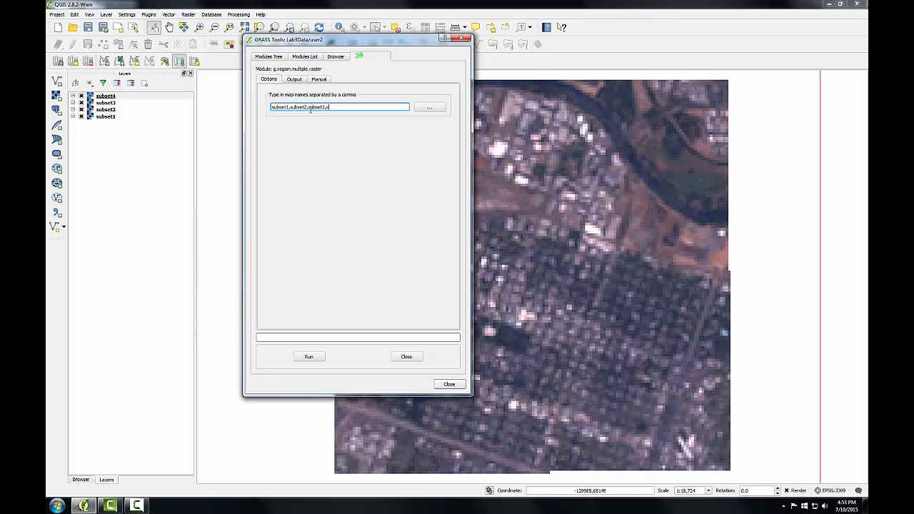
type("ubset4")
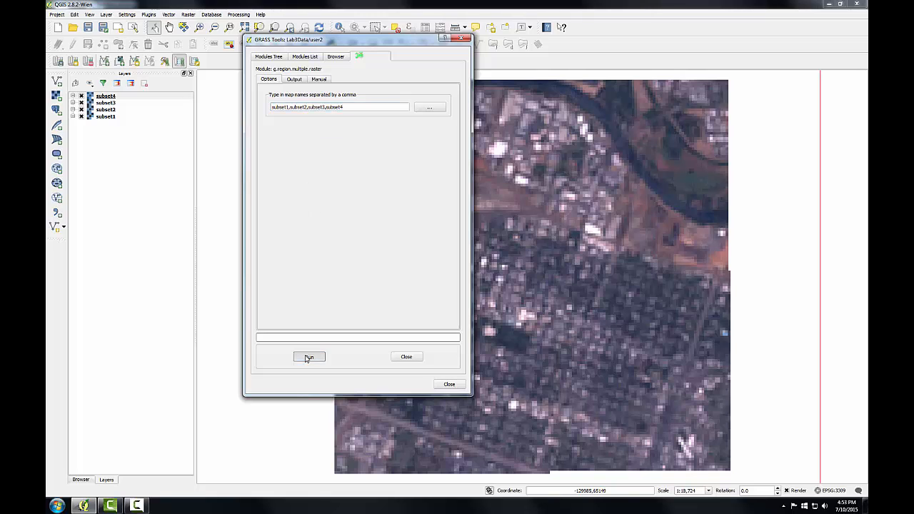
Run g.region over the four subsets and close the finished module.
left_click(308, 357)
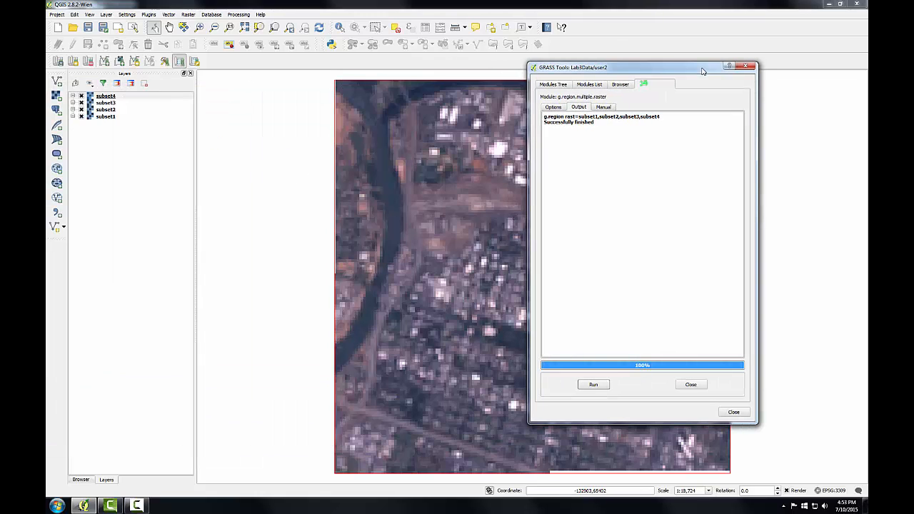
left_click(620, 83)
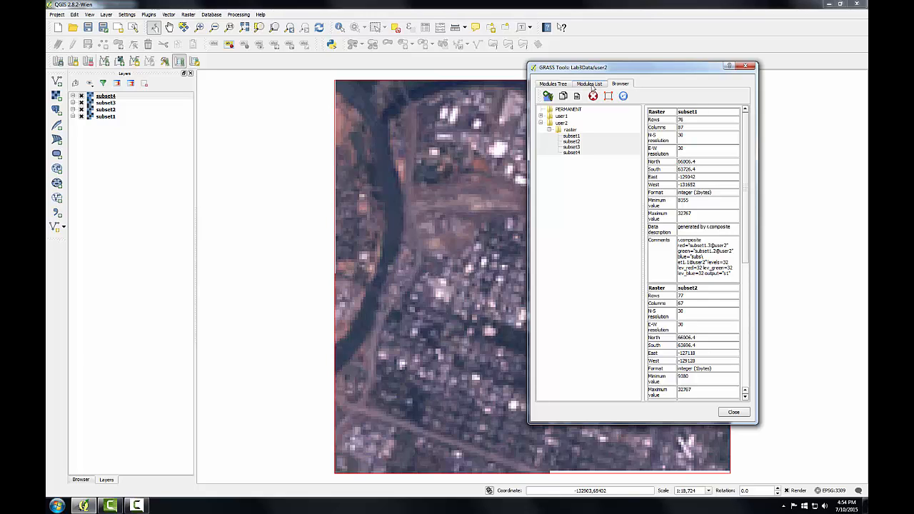
Filter the modules list for 'patch' and launch r.patch.
left_click(588, 83)
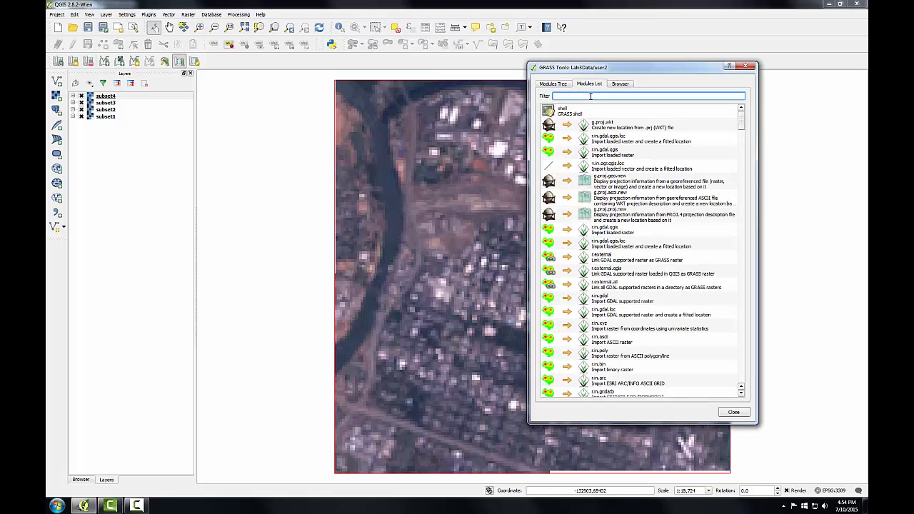
type("patch")
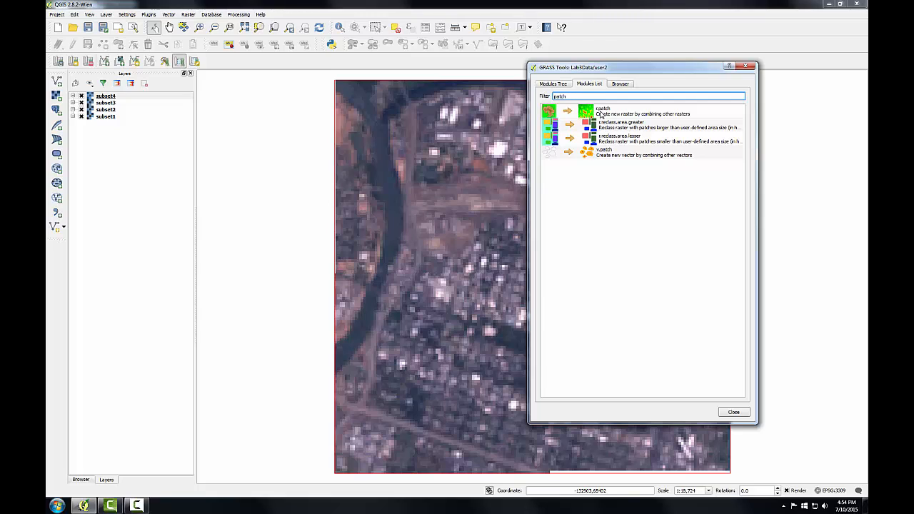
left_click(642, 113)
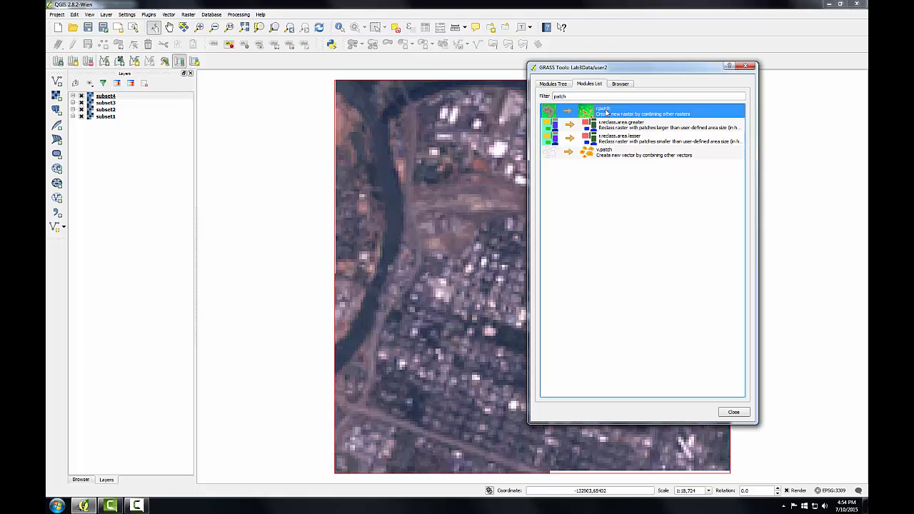
double_click(603, 111)
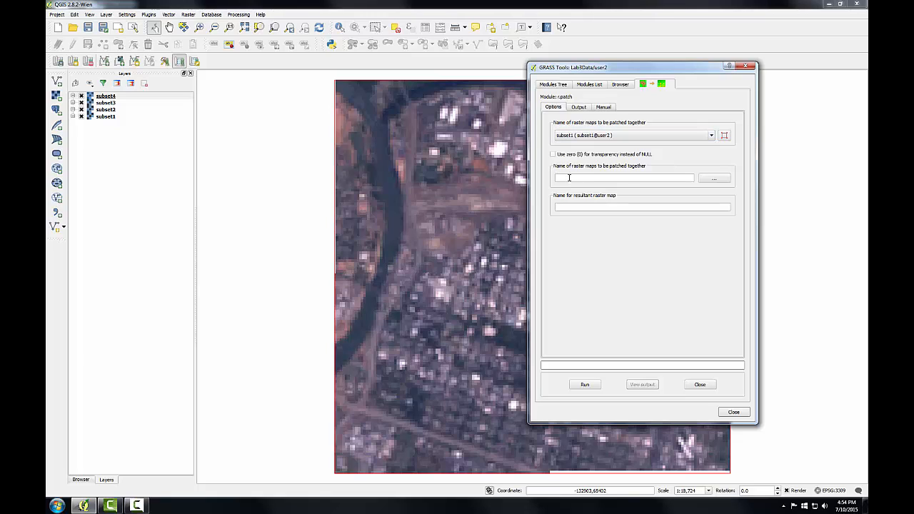
Patch subset1,subset2,subset3,subset4 into a new raster named mosaic and run it.
left_click(623, 177)
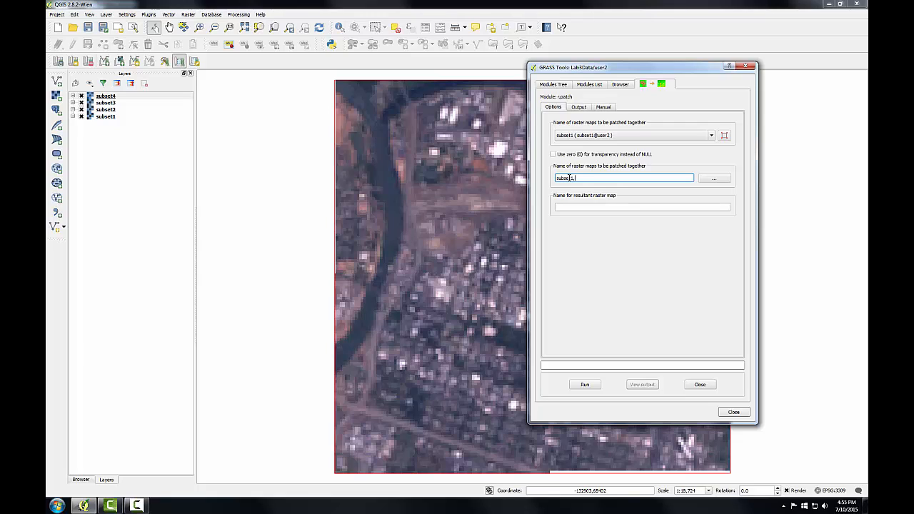
type("su")
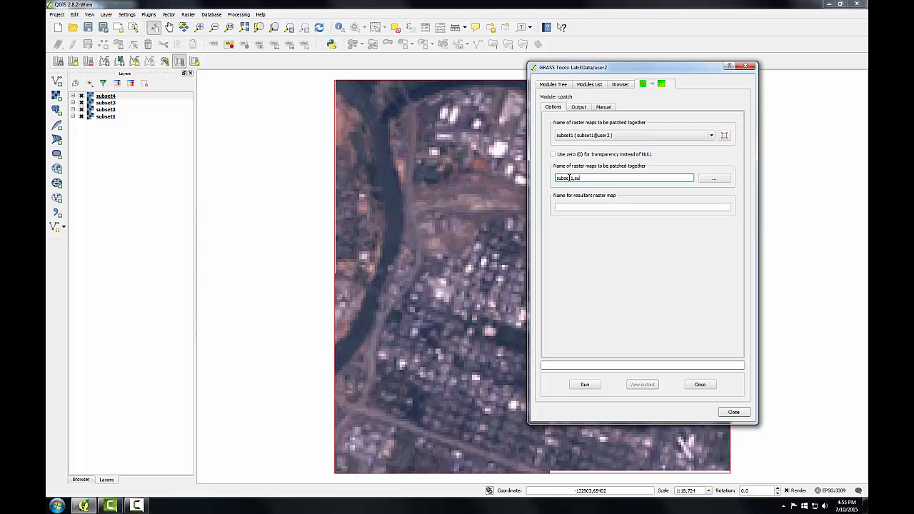
type("subset2,subset3,")
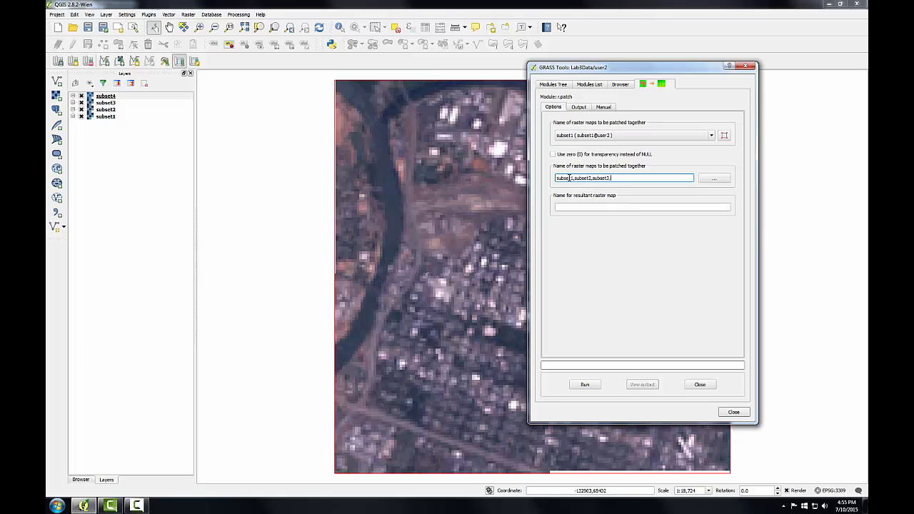
type("subset4")
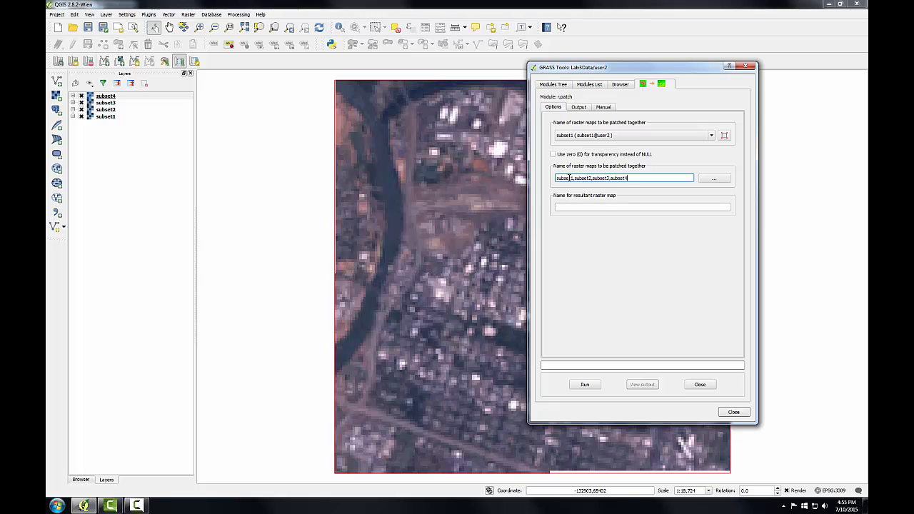
left_click(642, 206)
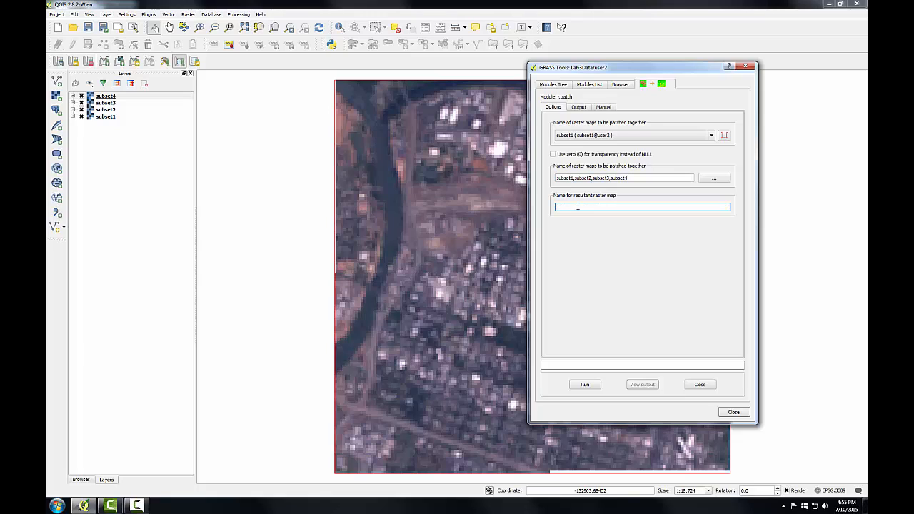
type("mosaic")
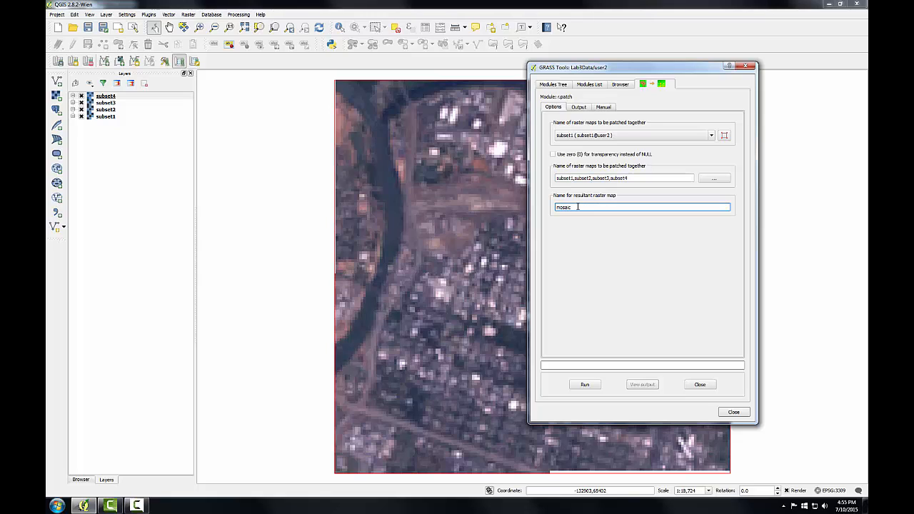
left_click(584, 384)
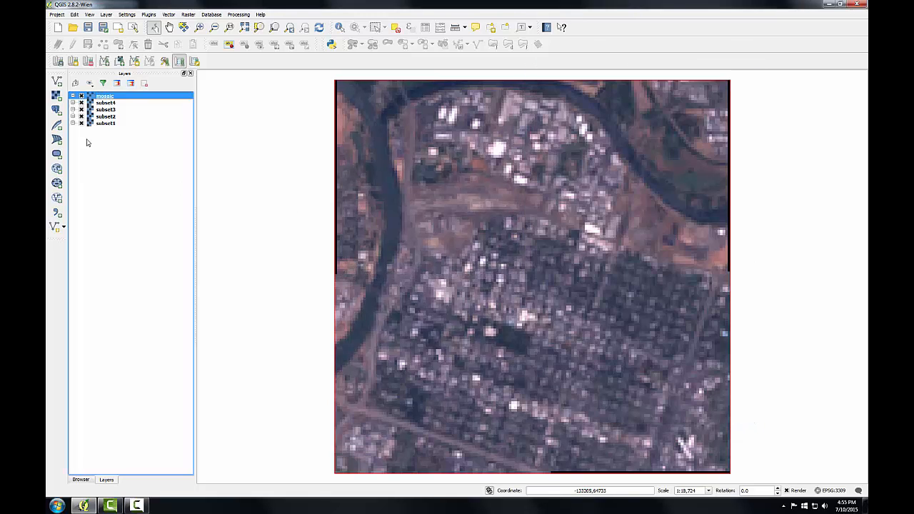
Remove the four subset layers, leaving only the mosaic raster.
left_click(106, 103)
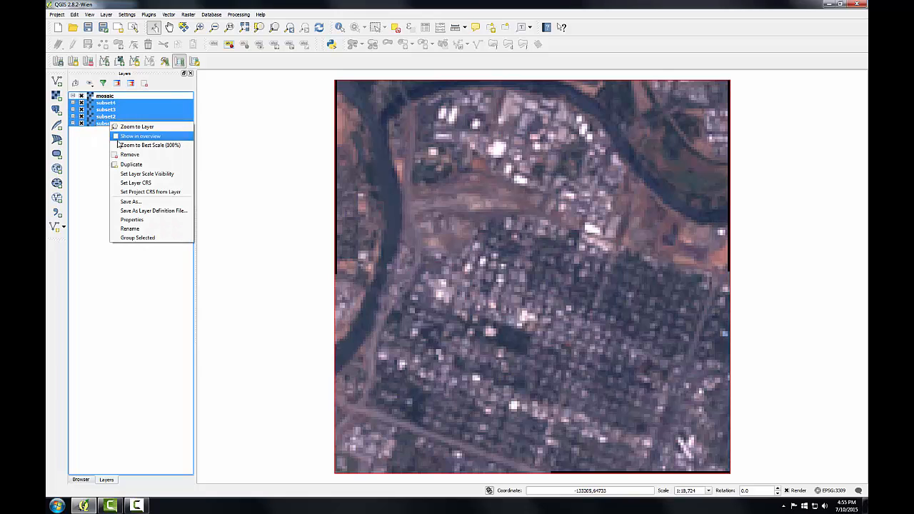
left_click(130, 155)
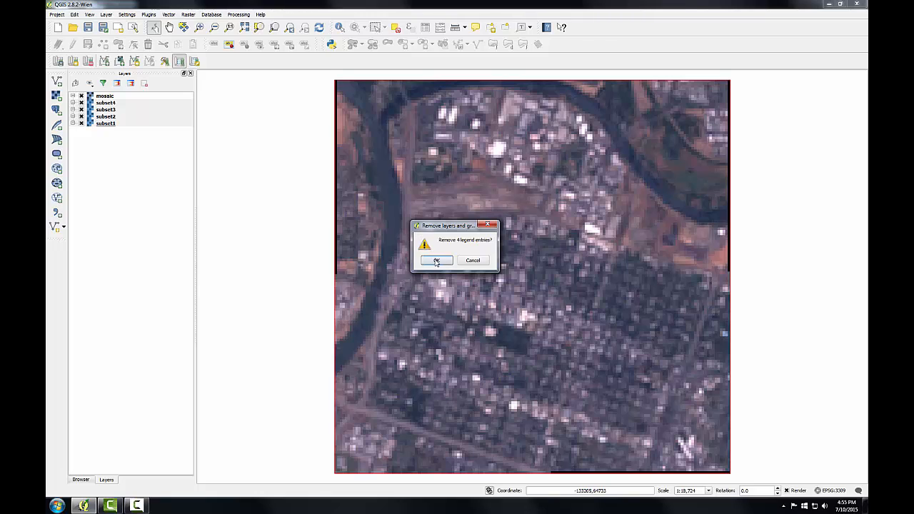
left_click(437, 260)
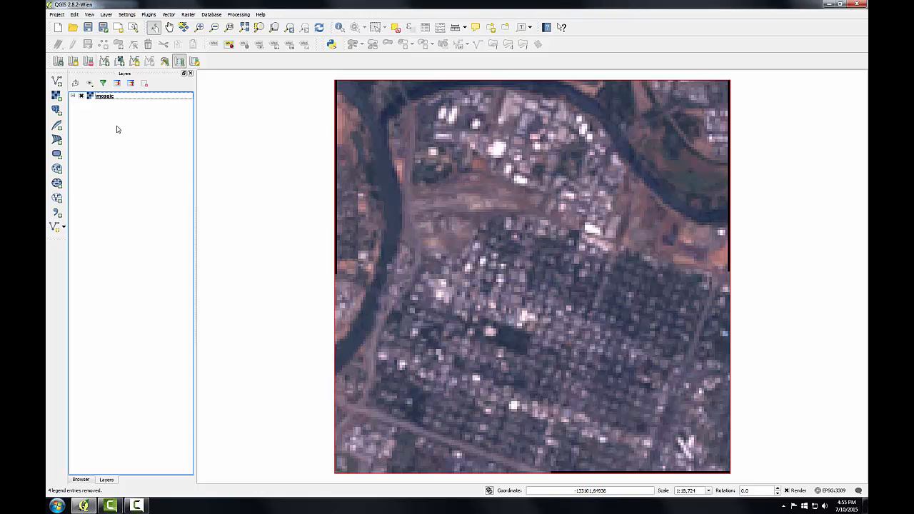